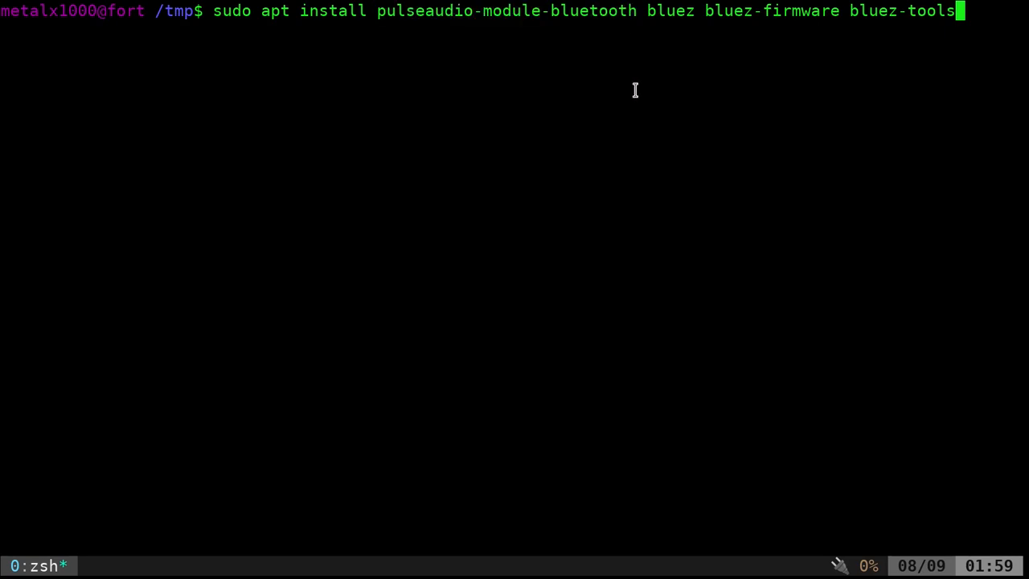
mouse_move(650, 80)
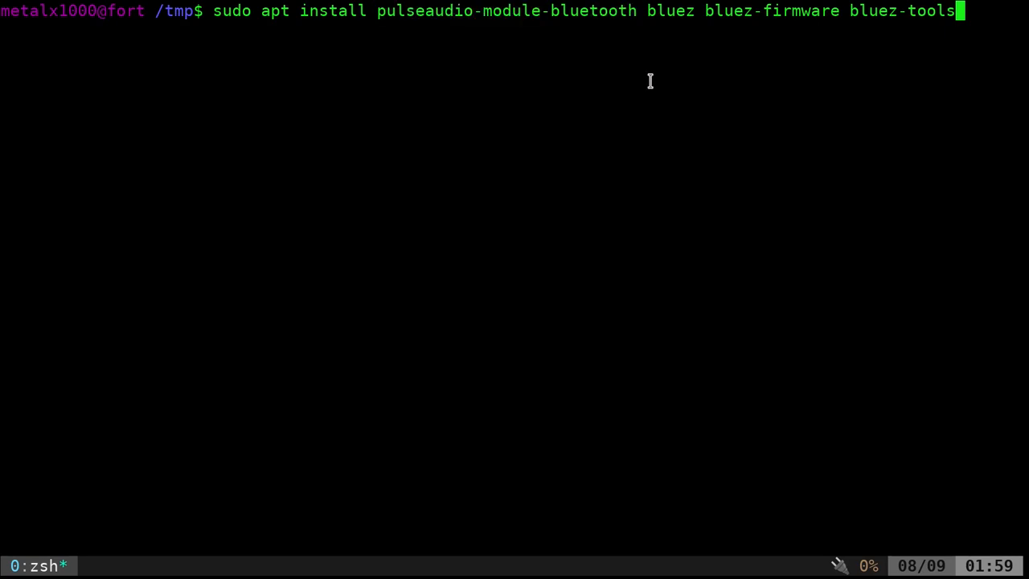
mouse_move(682, 69)
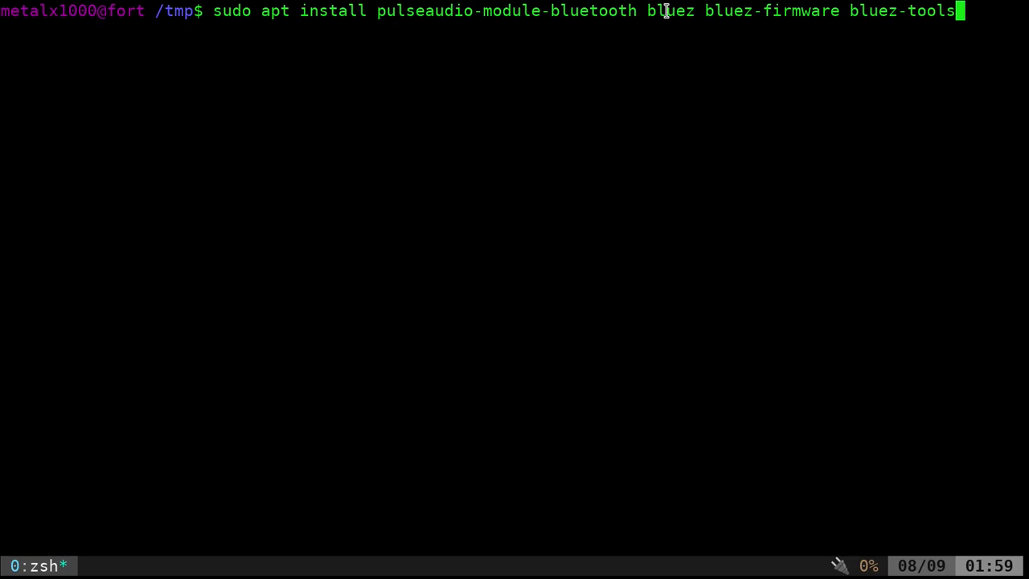
- Abandon the apt install of pulseaudio-module-bluetooth, bluez, bluez-firmware and bluez-tools
double_click(669, 10)
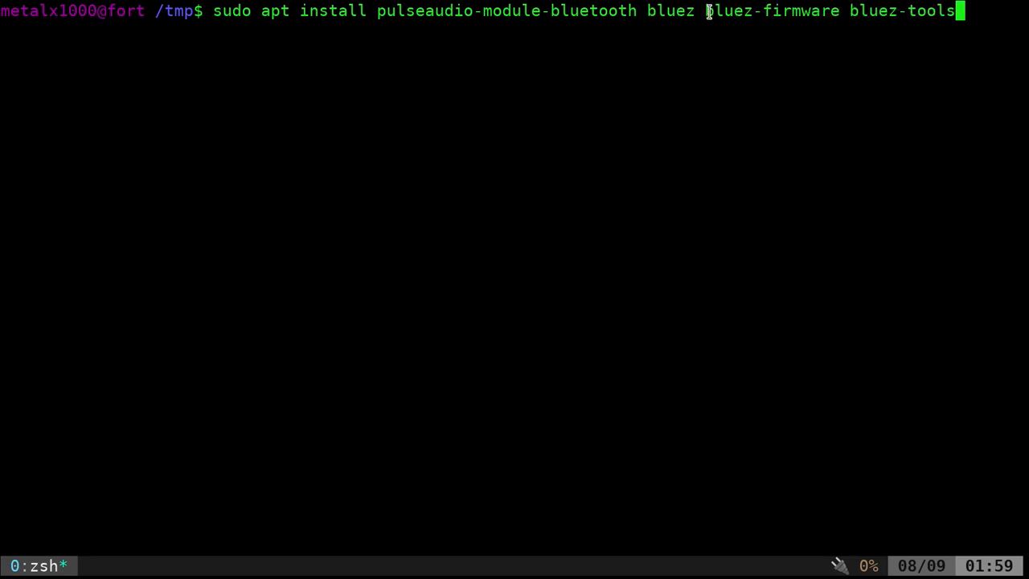
mouse_move(803, 185)
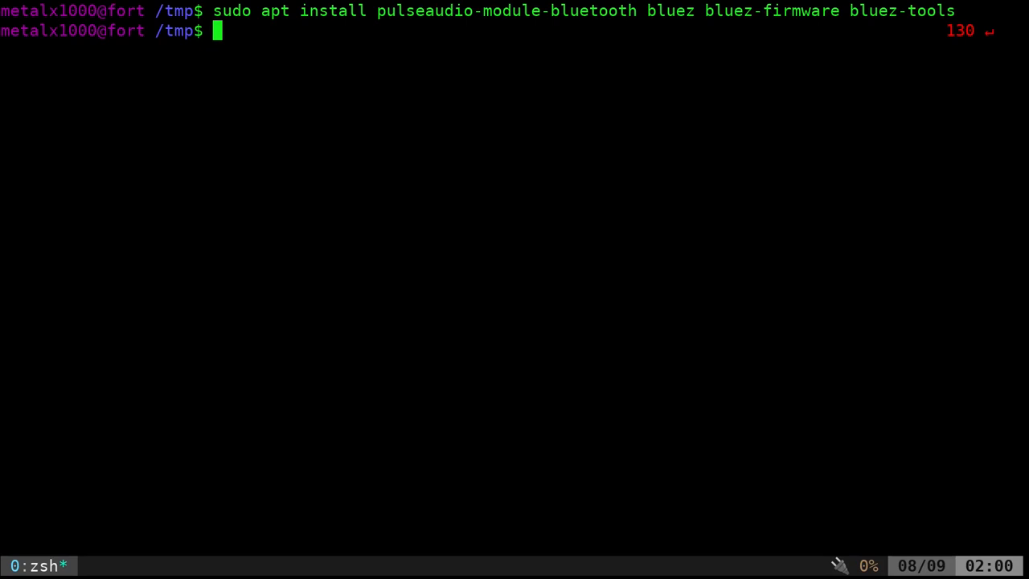
- Run pulsemixer, quit it, and leave pavucontrol typed at the new prompt
type("pulsemixer")
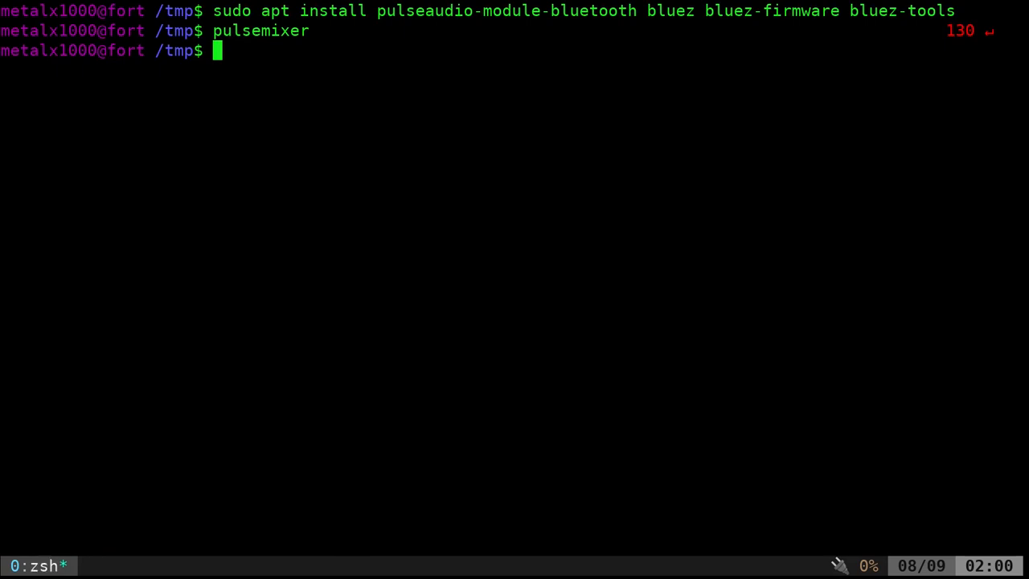
type("p")
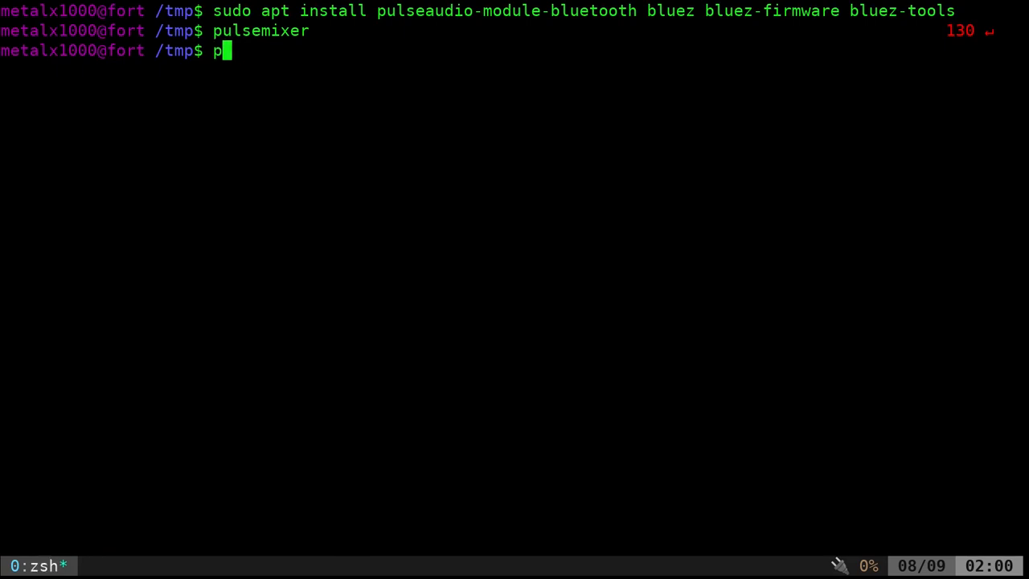
type("avucontrol")
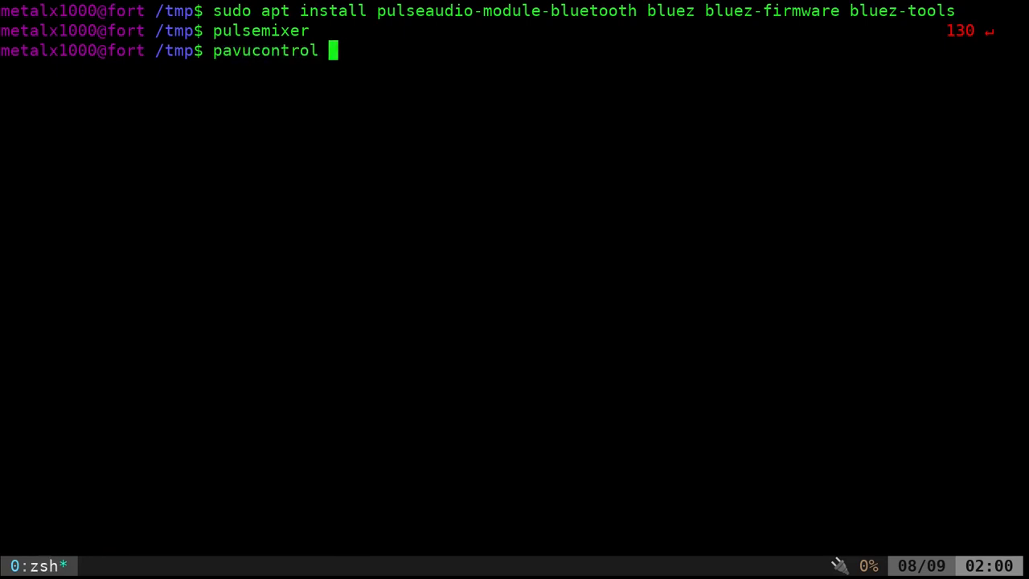
key("Return")
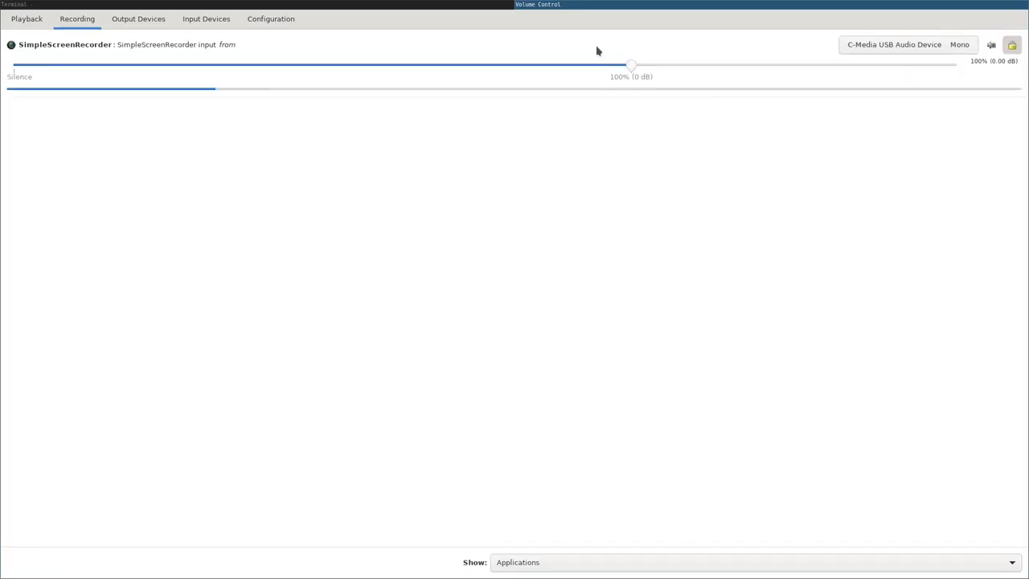
left_click(137, 18)
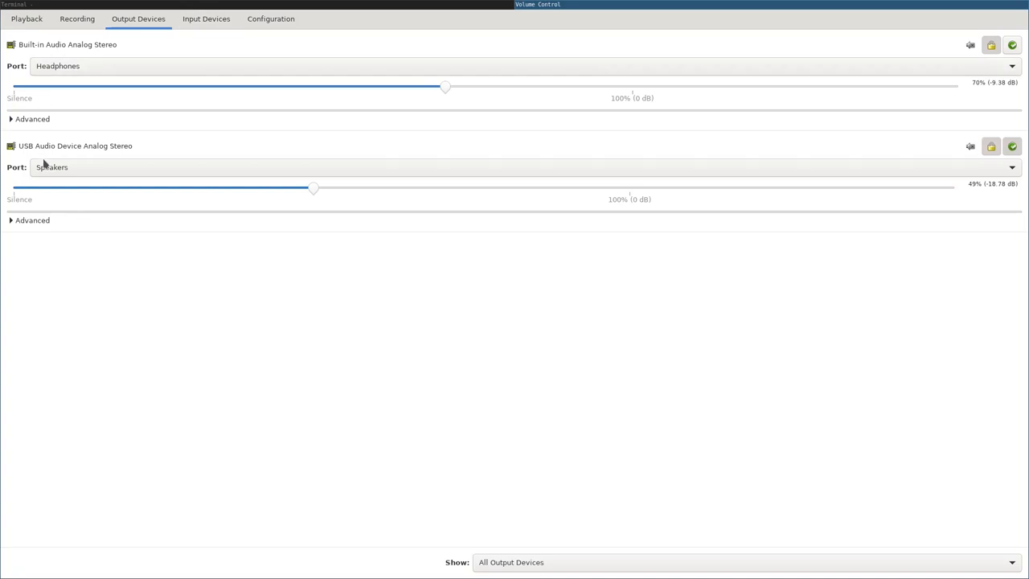
mouse_move(250, 404)
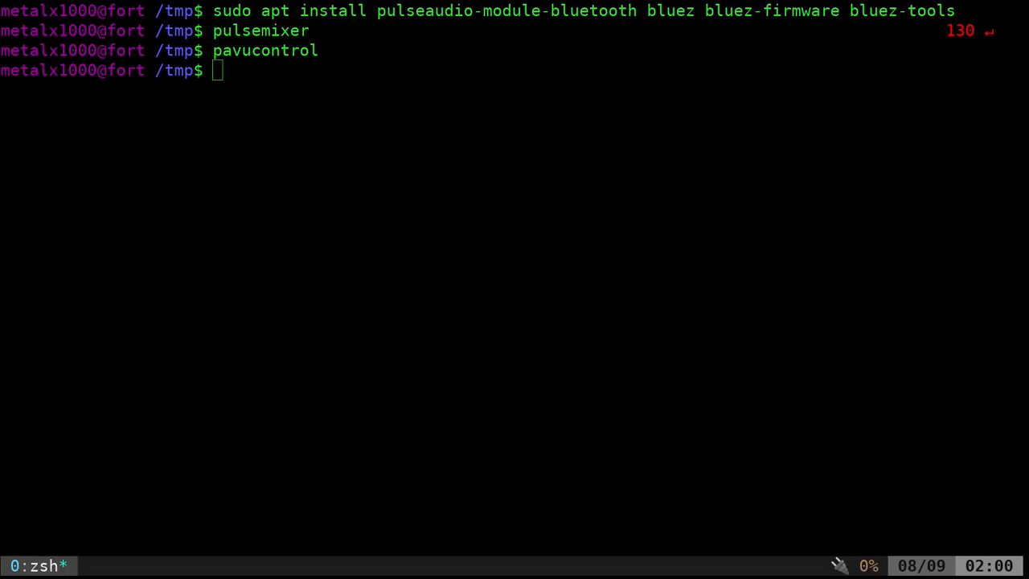
- Enter bluetoothctl to launch the interactive [bluetooth]# prompt
type("blu")
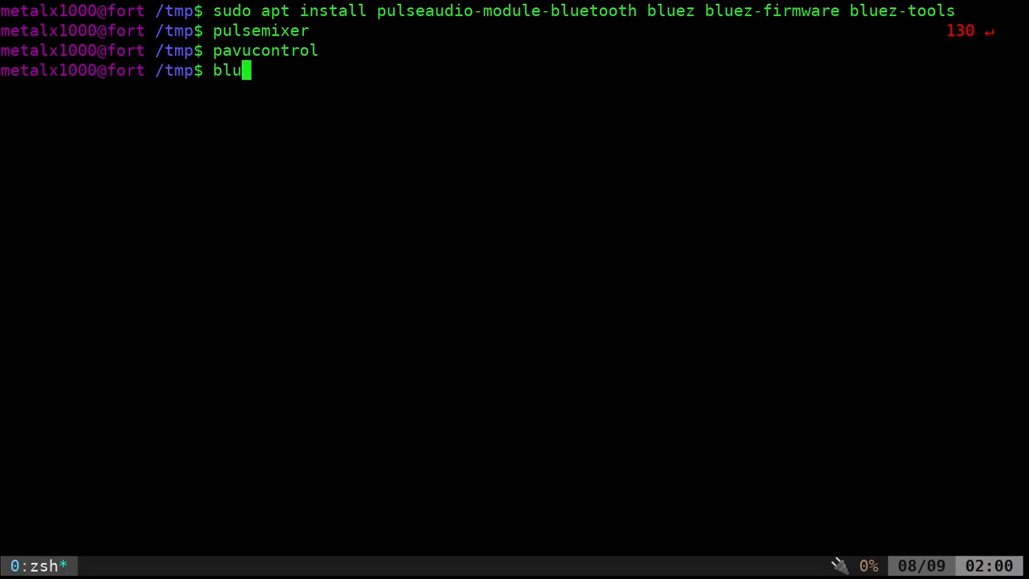
type("eot")
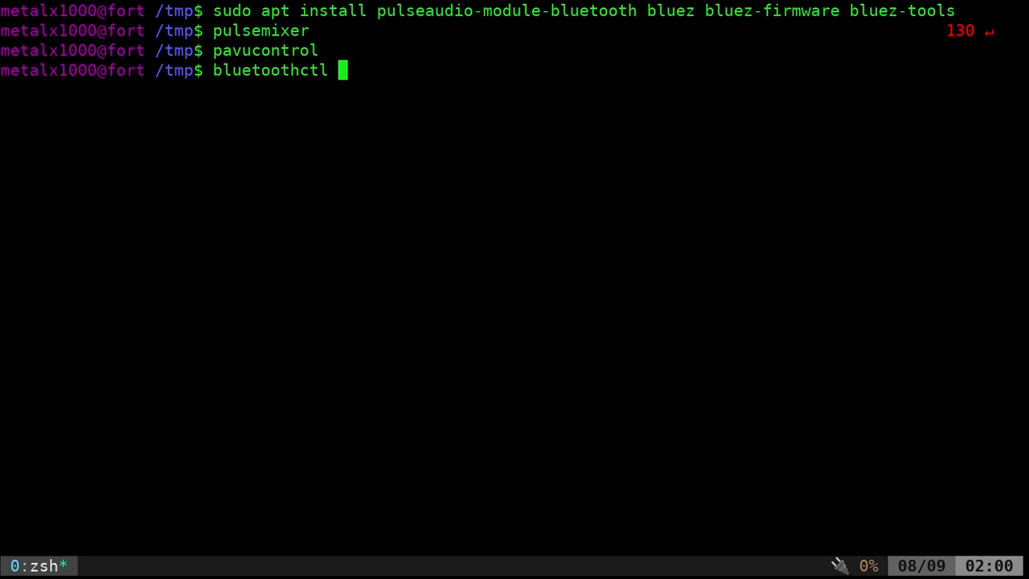
mouse_move(914, 288)
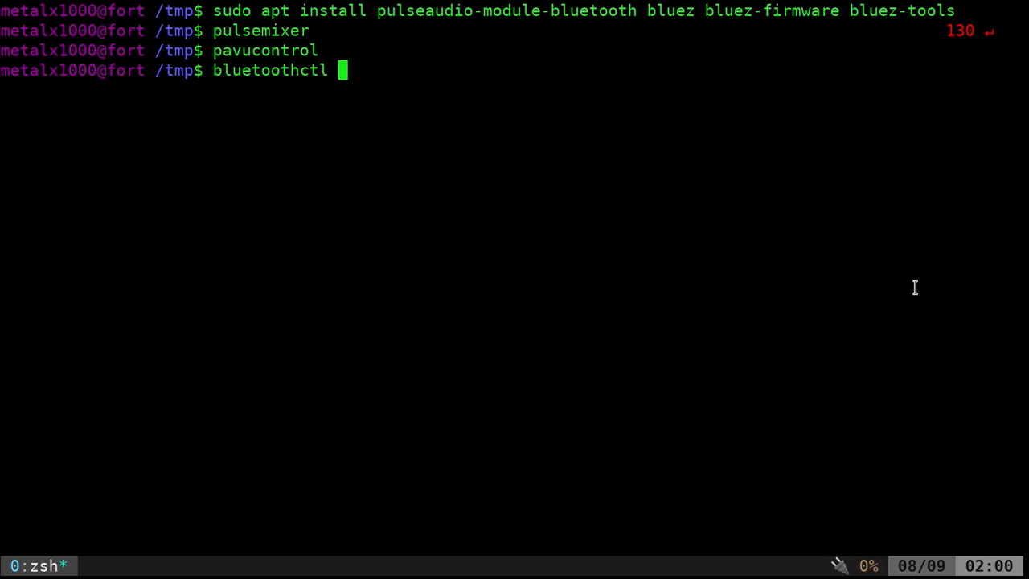
mouse_move(657, 140)
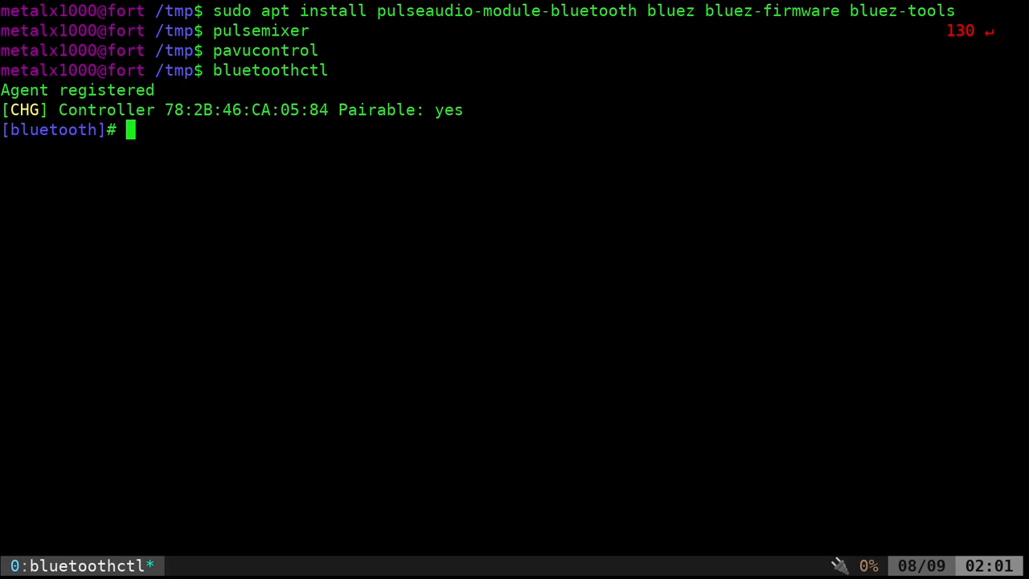
- Run scan on, select the speaker address 03:6D:4A:34:06:DA, then run scan off
type("scan on")
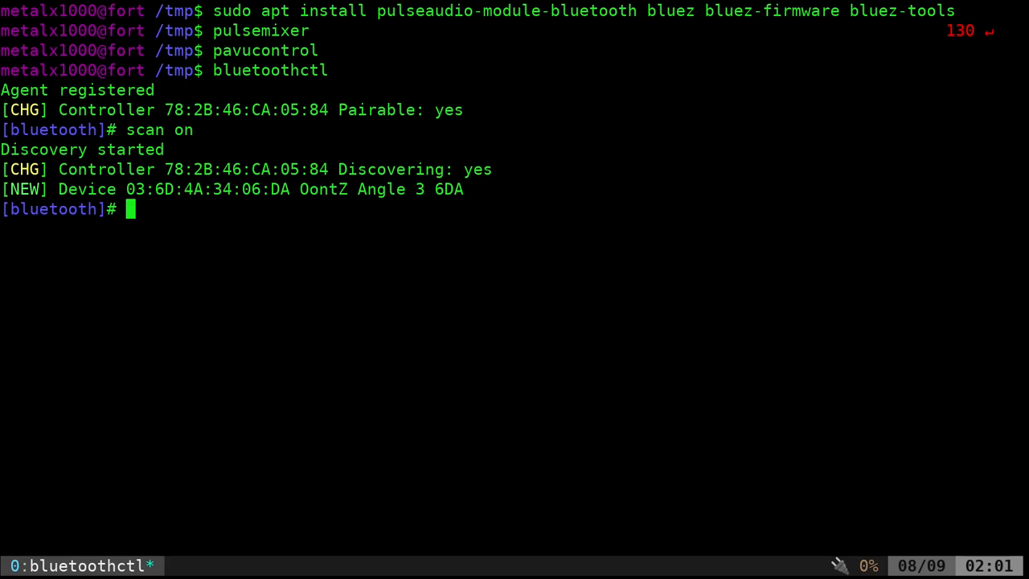
left_click_drag(299, 189, 468, 189)
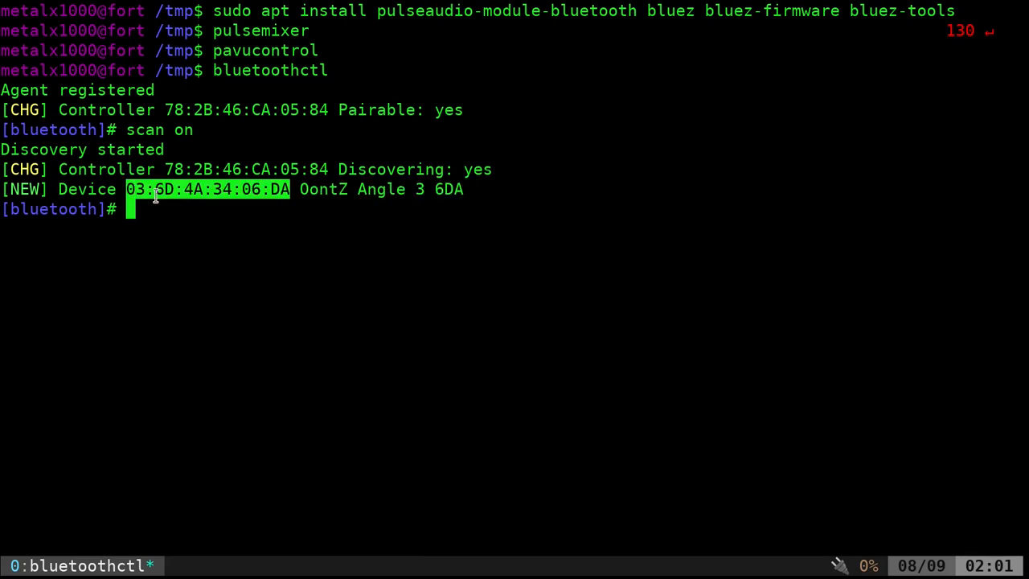
mouse_move(409, 326)
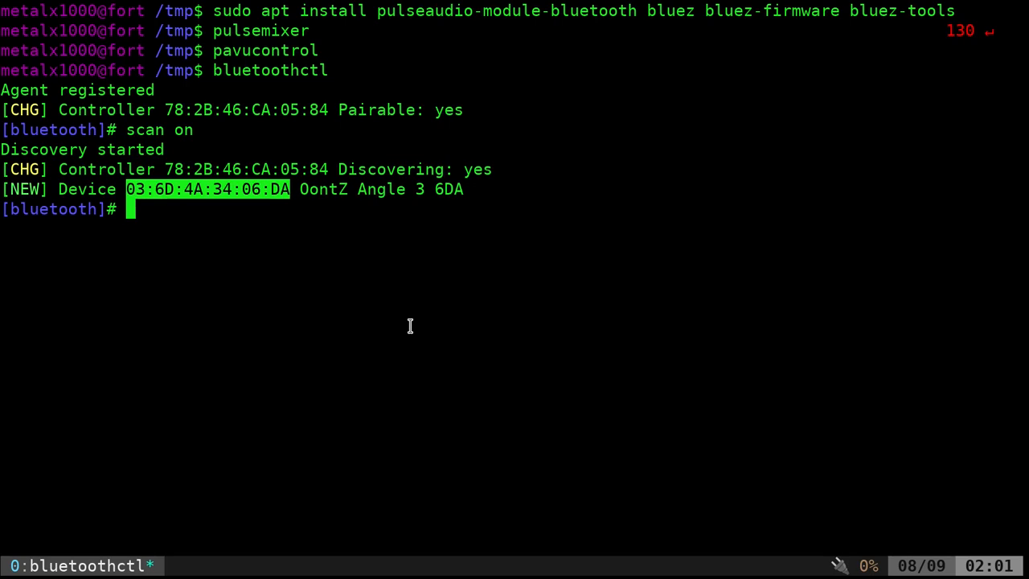
type("scan off")
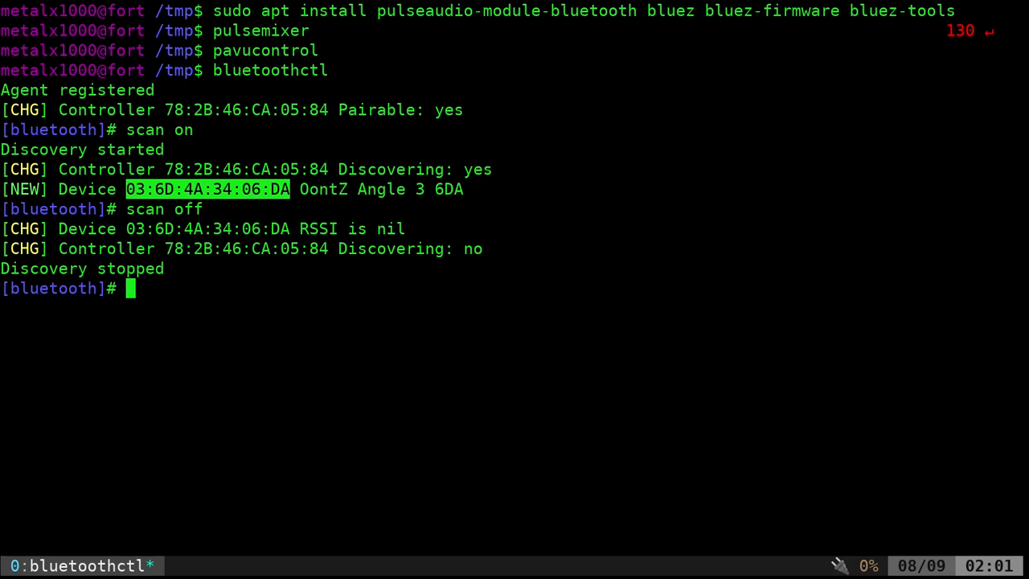
- Pair, trust and connect 03:6D:4A:34:06:DA, then exit bluetoothctl
type("pair 03:6D:4A:34:06:DA")
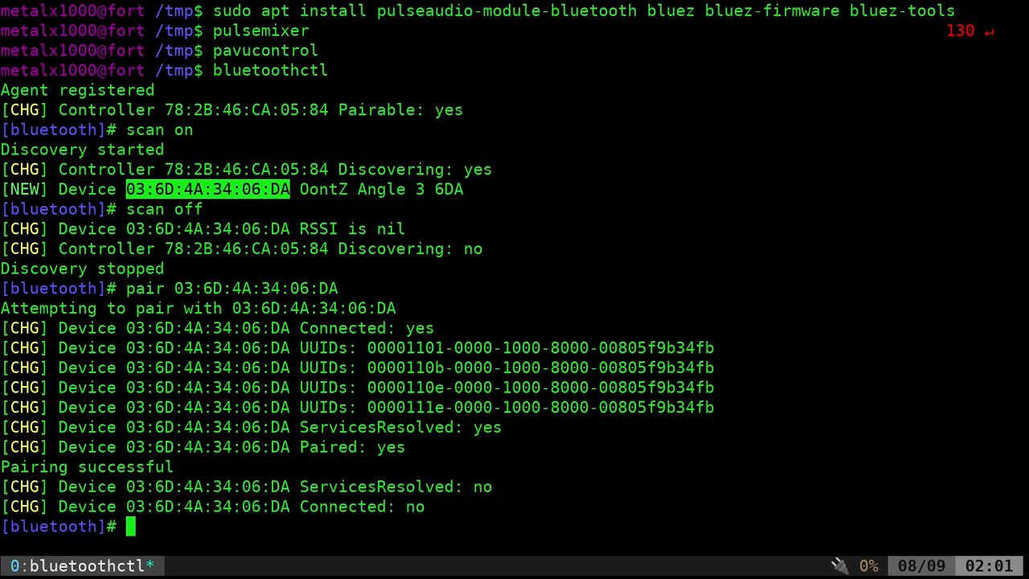
type("trust 03:6D:4A:34:06:DA")
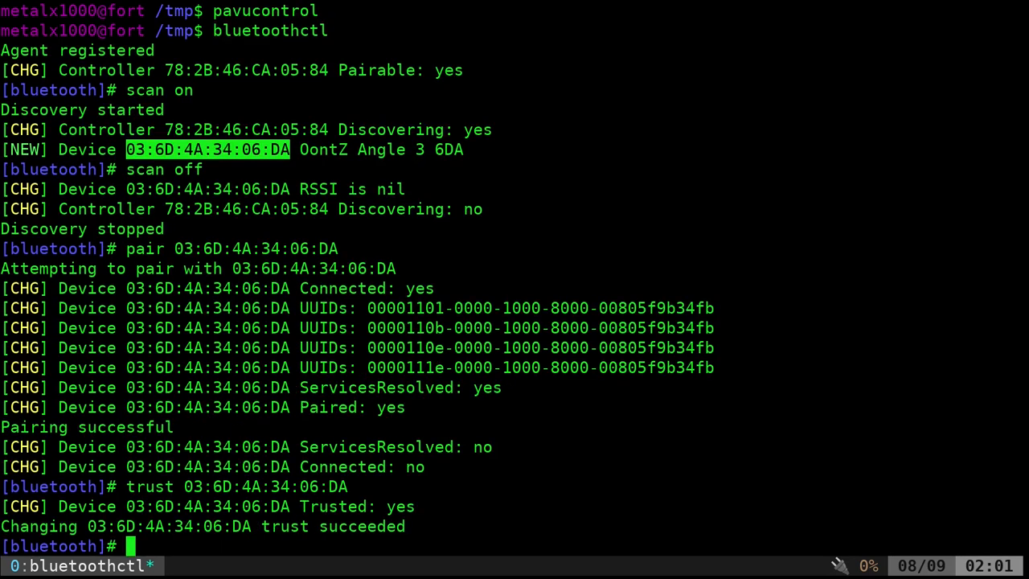
type("connect 03:6D:4A:34:06:DA")
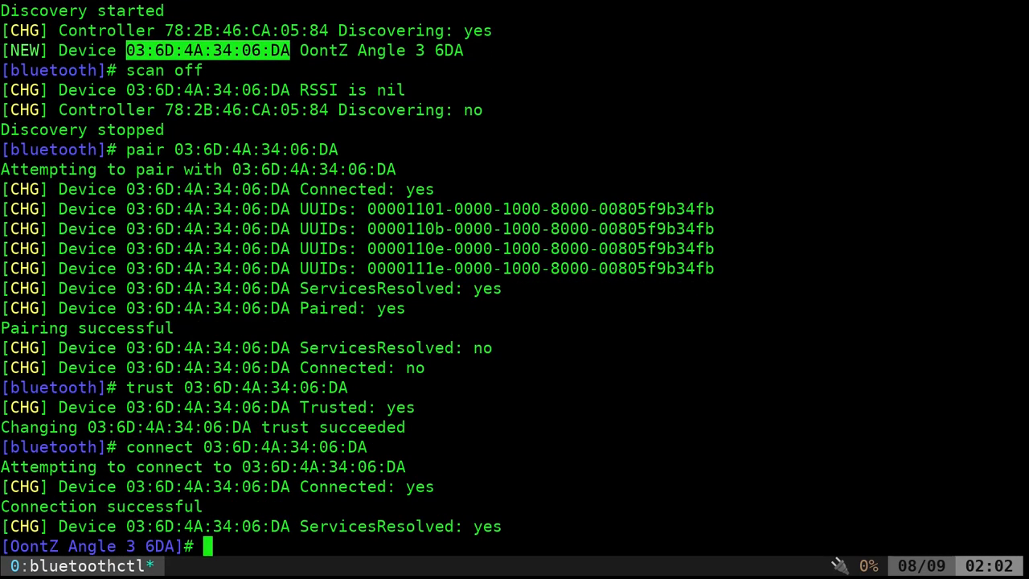
type("exit")
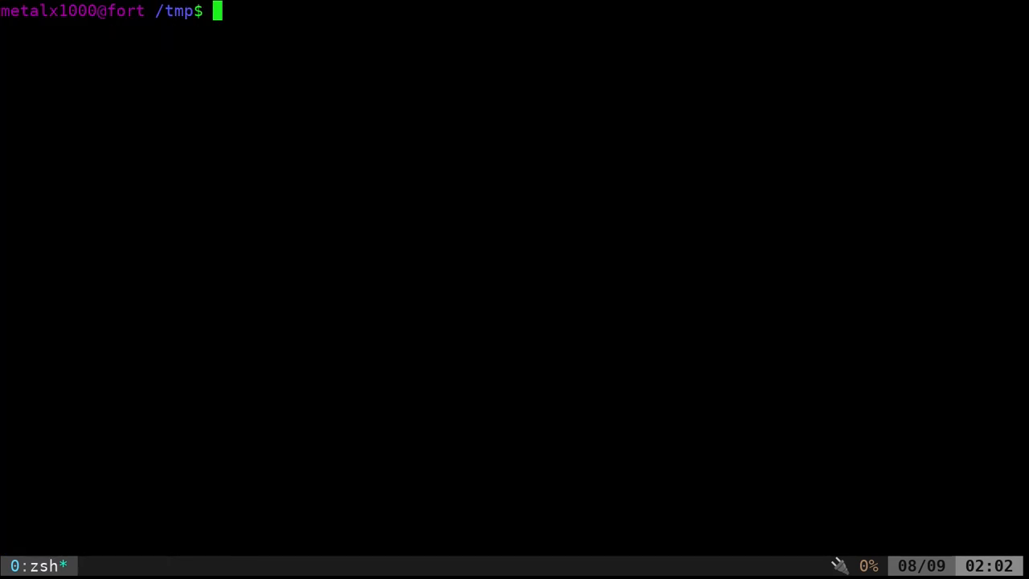
- Launch pulsemixer showing OontZ Angle 3 6DA as an output at 100%
type("pulsemixer")
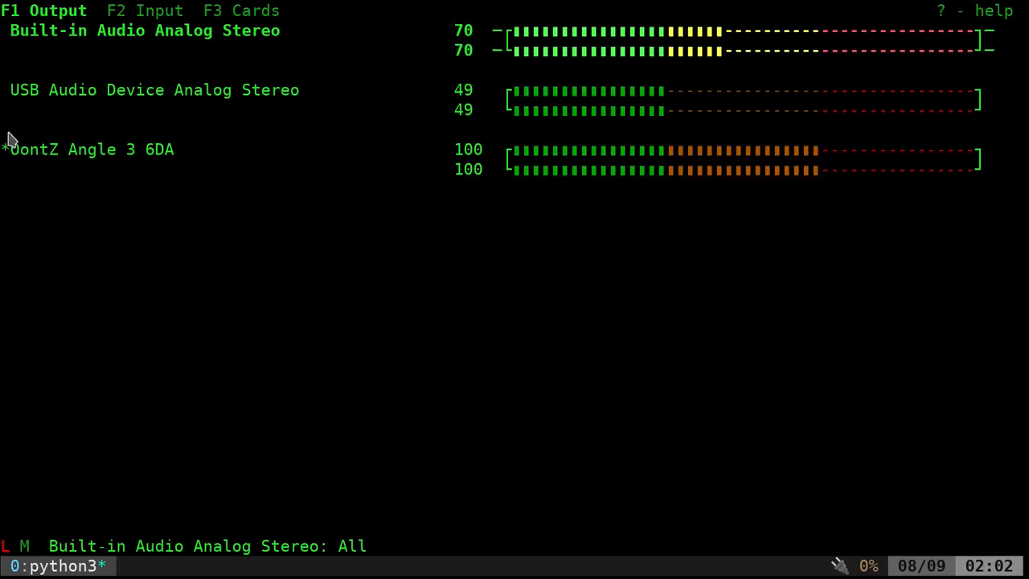
mouse_move(224, 389)
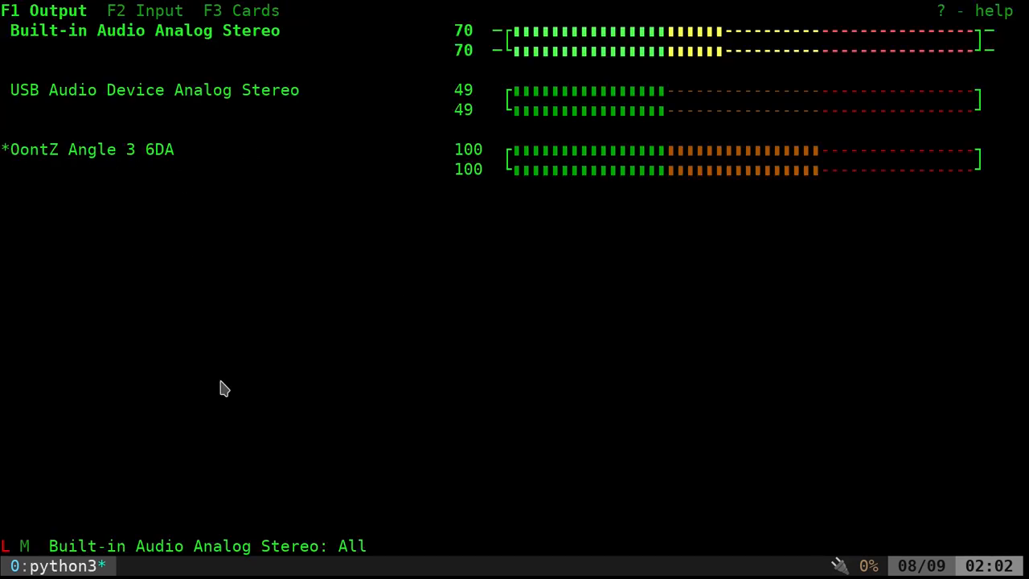
mouse_move(129, 221)
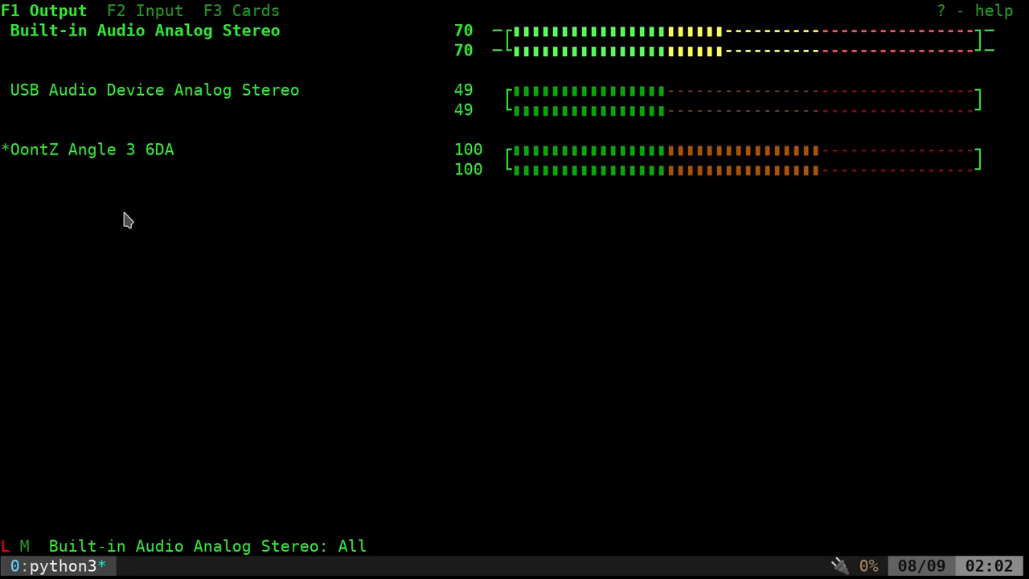
mouse_move(208, 313)
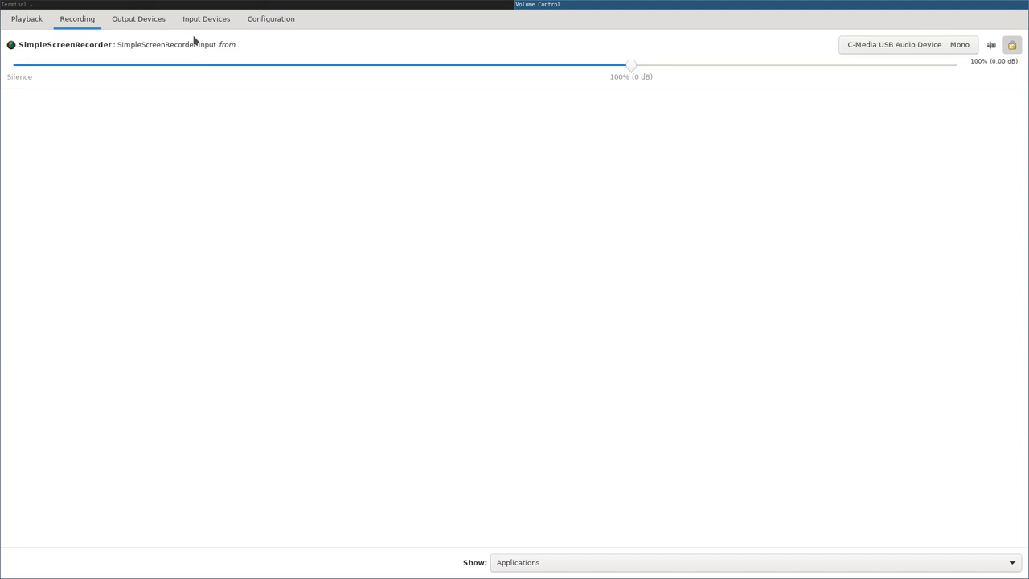
- Close the Volume Control window after reviewing its Recording tab
left_click(137, 18)
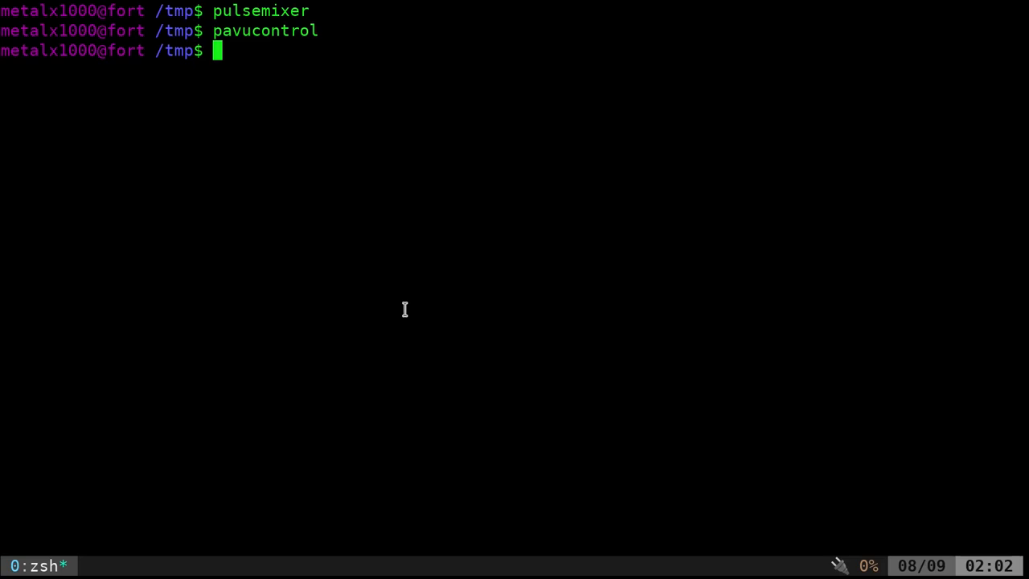
- Run espeak "Hello World from Linux shell", then type pulsemixer at the next prompt
type("espe")
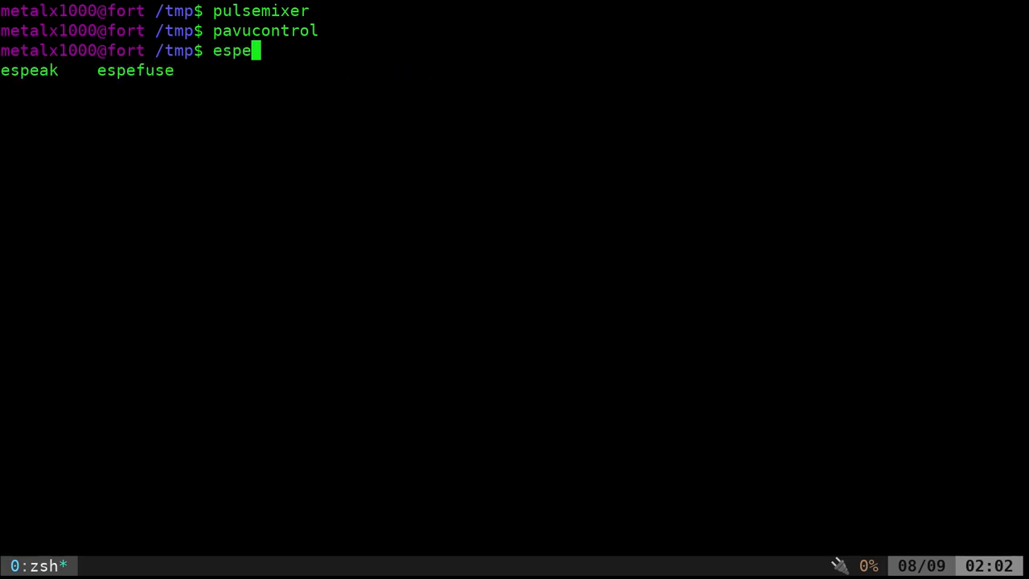
type("ak \"Hell")
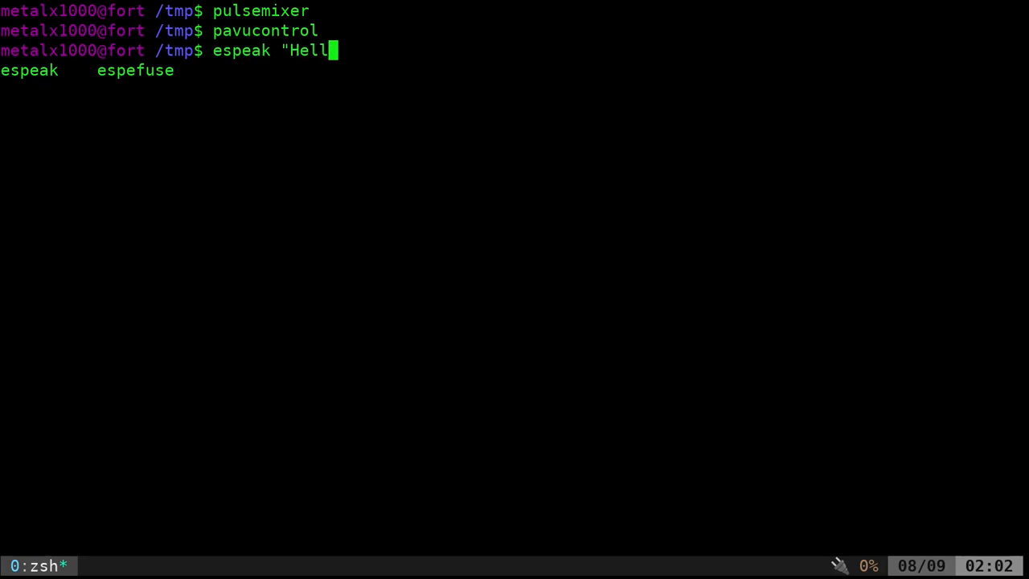
type("o World from L")
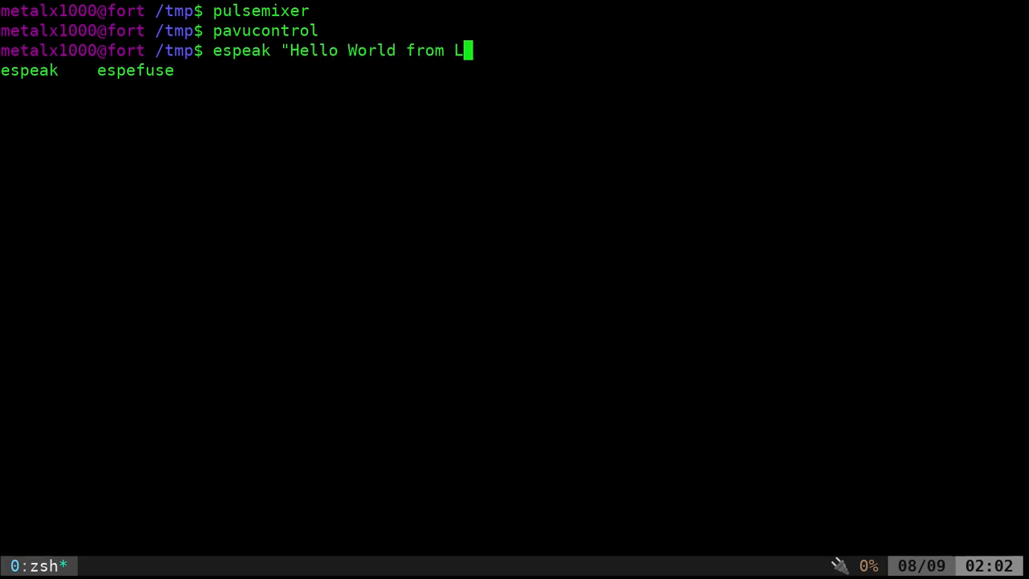
type("inux shell\"")
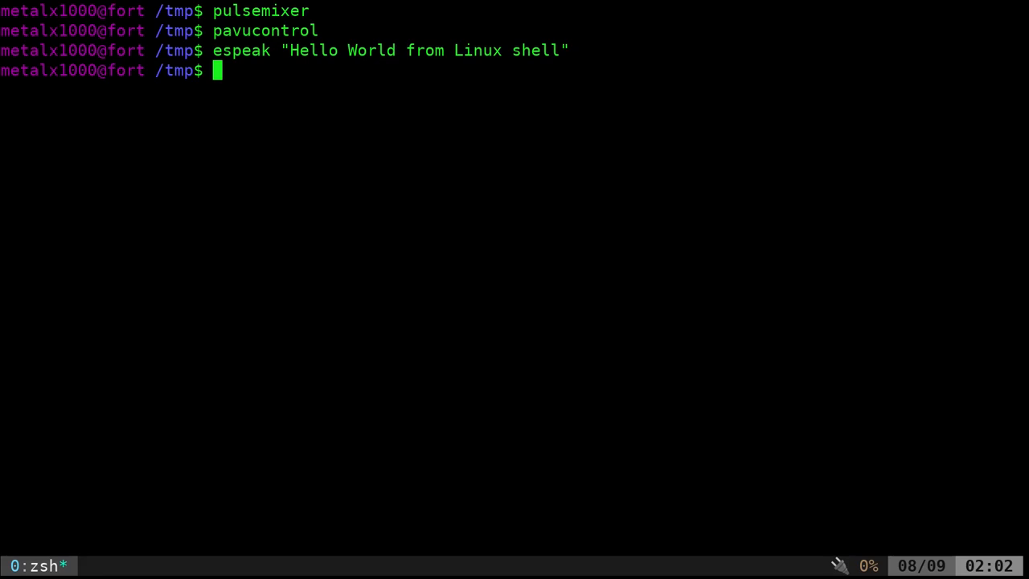
type("pulsemixer")
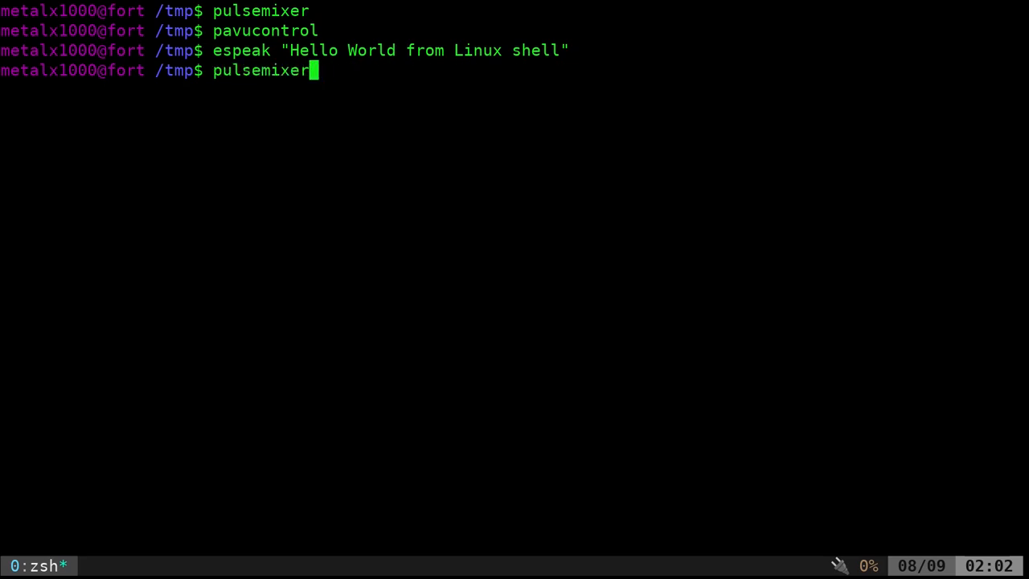
- Open bluetoothctl, show its help command list, exit, and retype bluetoothctl
type("bluetoothctl")
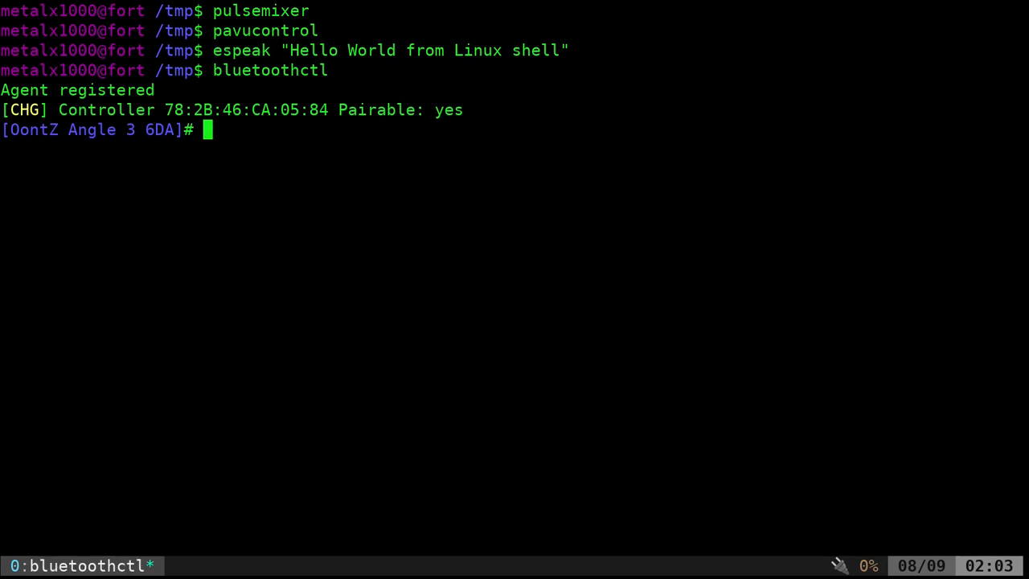
type("disco")
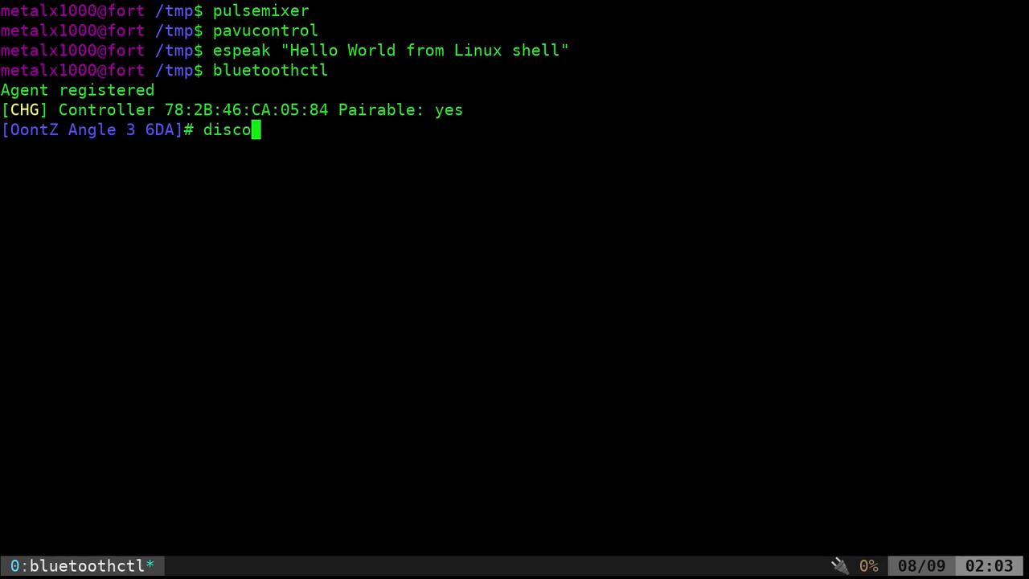
type("help")
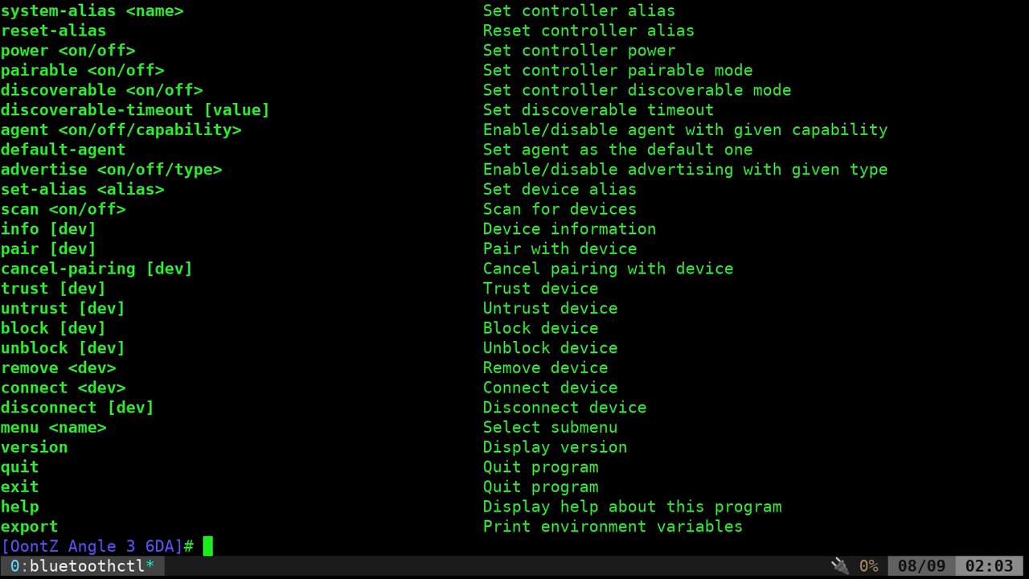
type("exit")
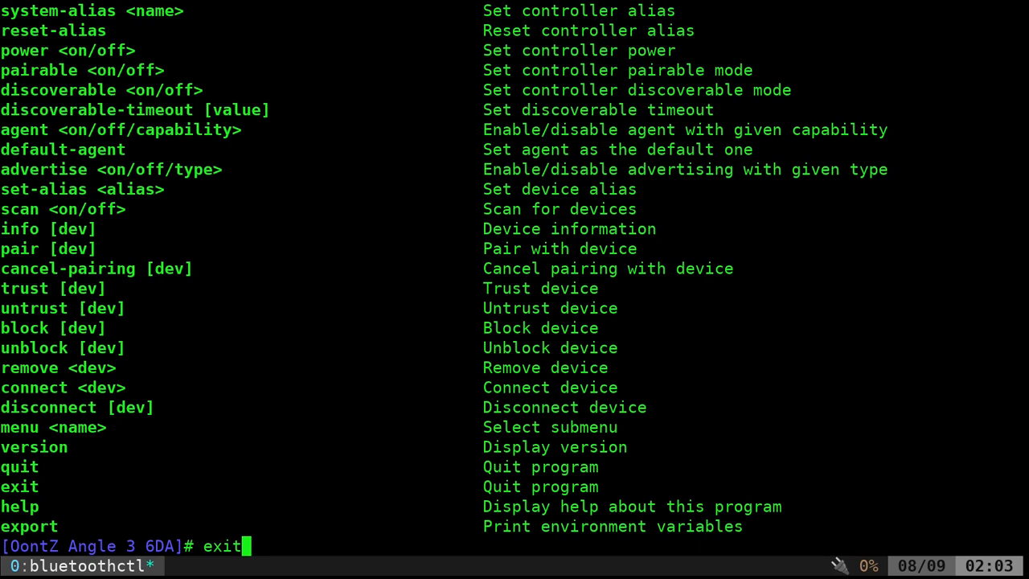
key("Return")
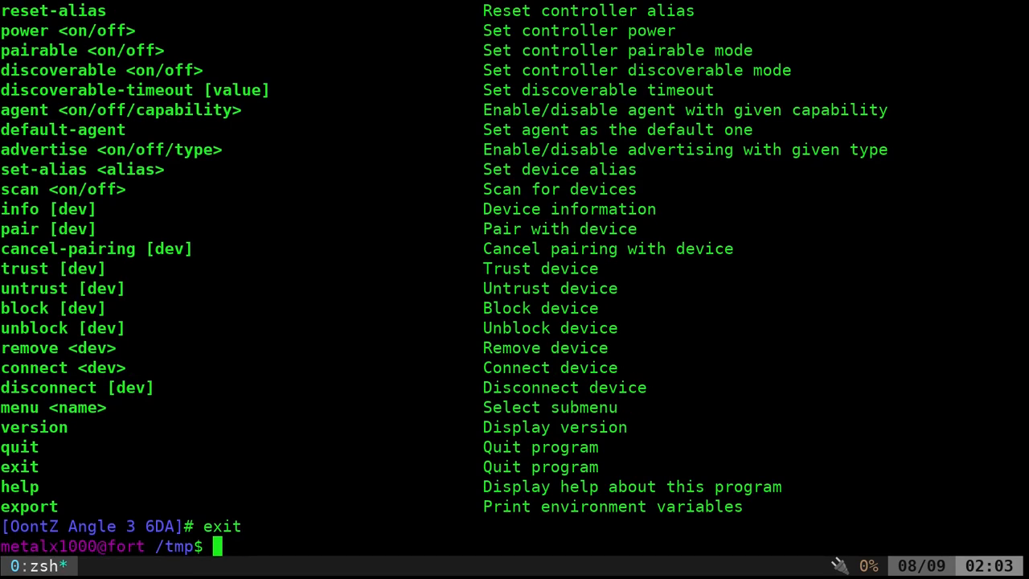
type("bluetoothctl")
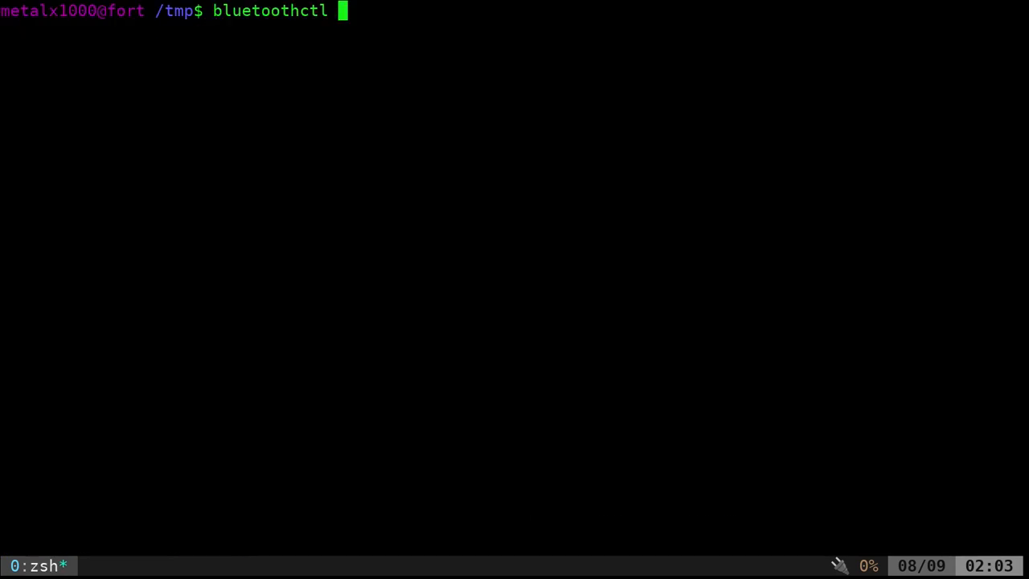
- Run bluetoothctl scan on from the shell, interrupt it, then run bluetoothctl scan off
type("scan on")
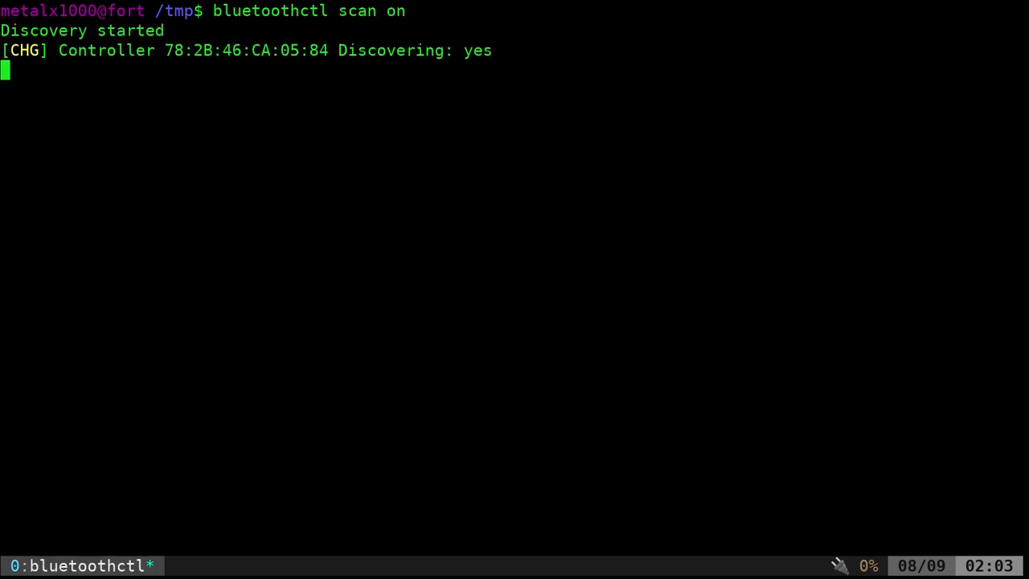
key("ctrl+c")
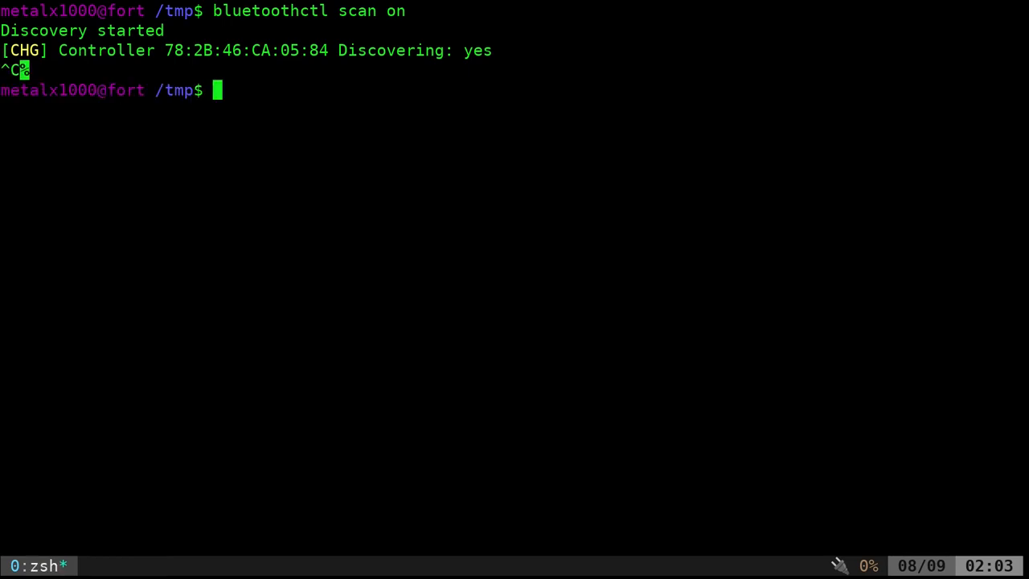
type("bluetoothctl scan off")
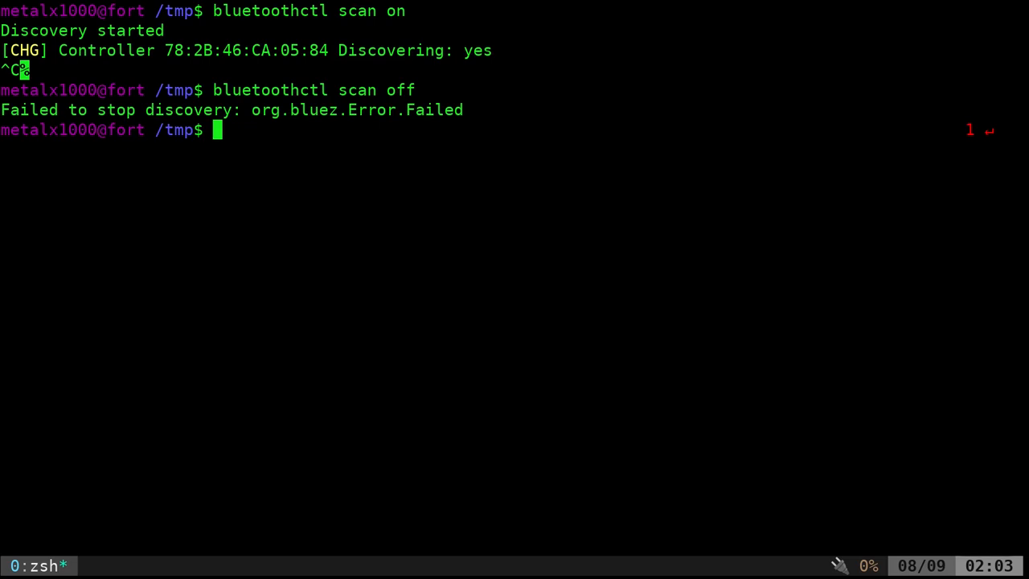
type("bluetoothctl scan off")
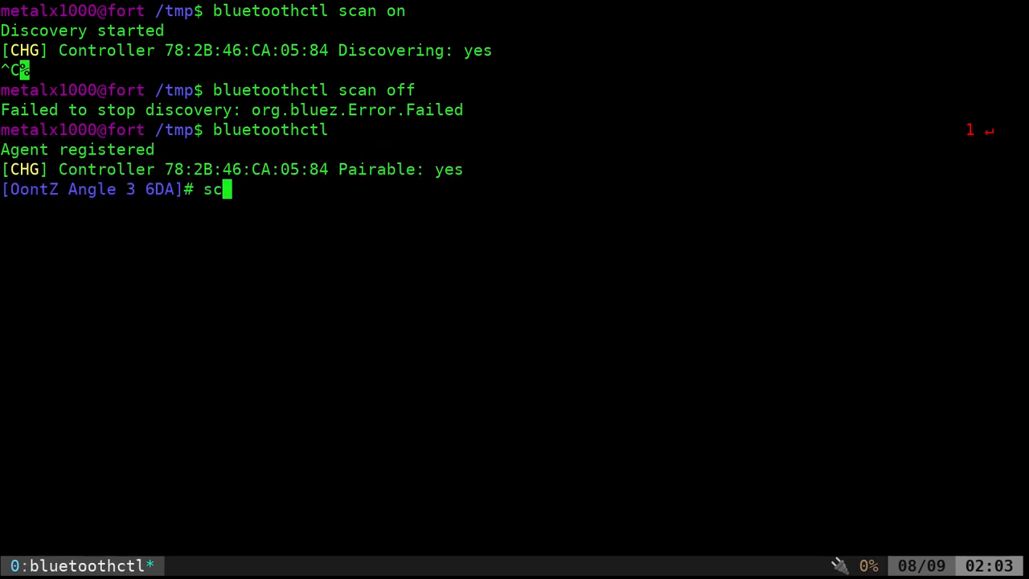
- Start discovery with scan on, and highlight the InProgress error from repeating it
type("an on")
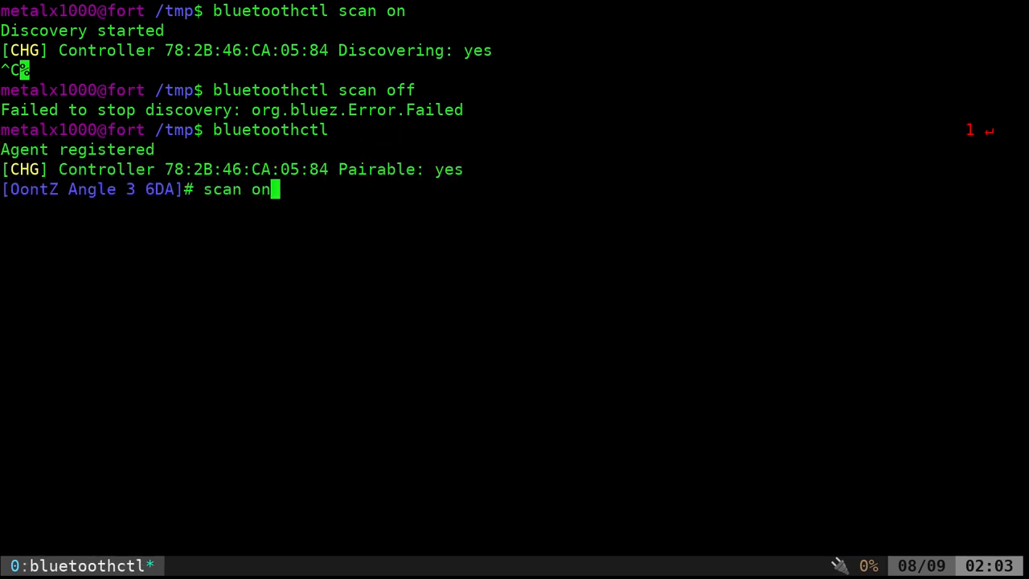
key("Return")
type("scan on")
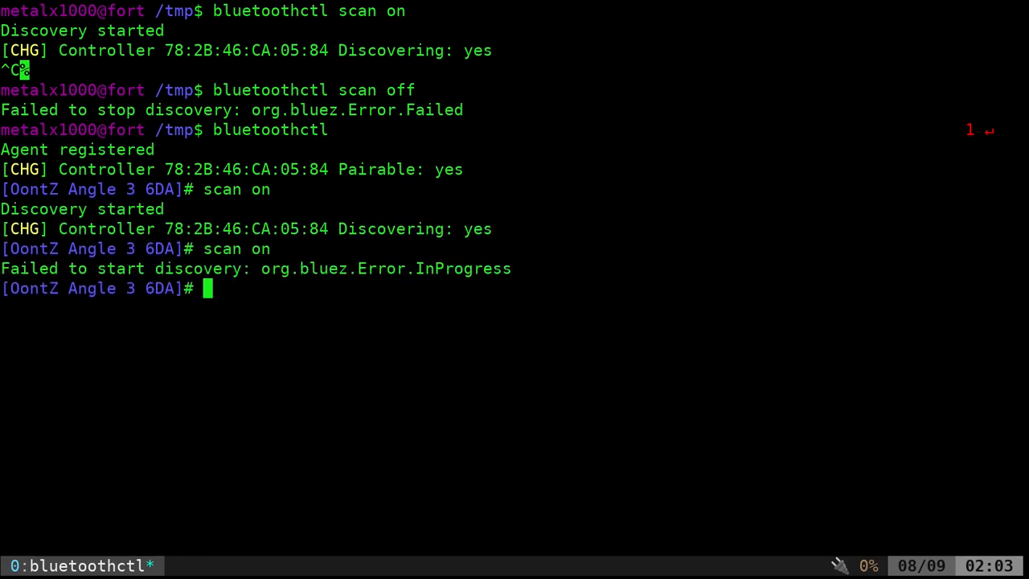
double_click(462, 269)
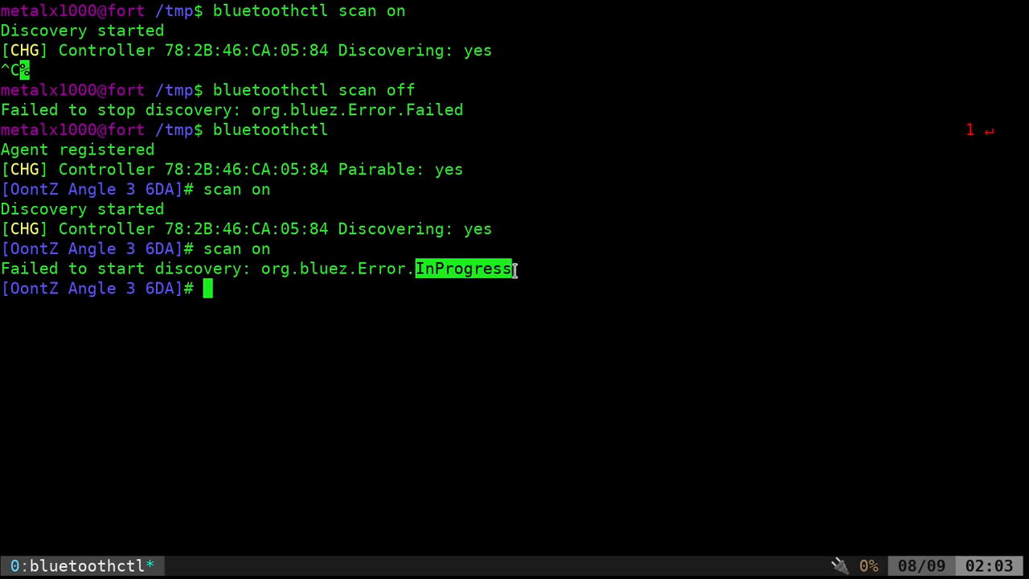
- Stop discovery with scan off, and highlight the Failed error from the repeat
type("scan off")
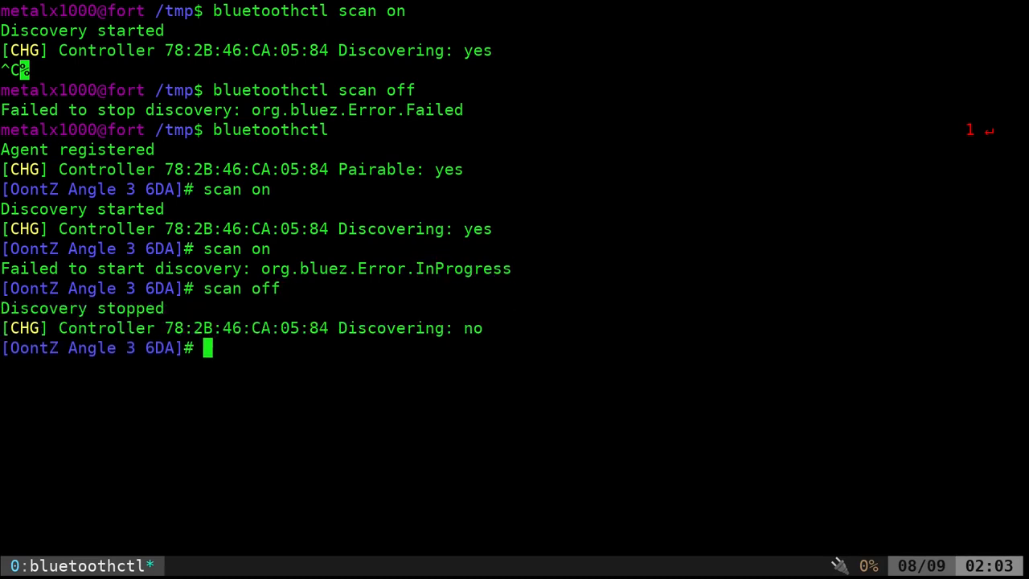
type("scan off")
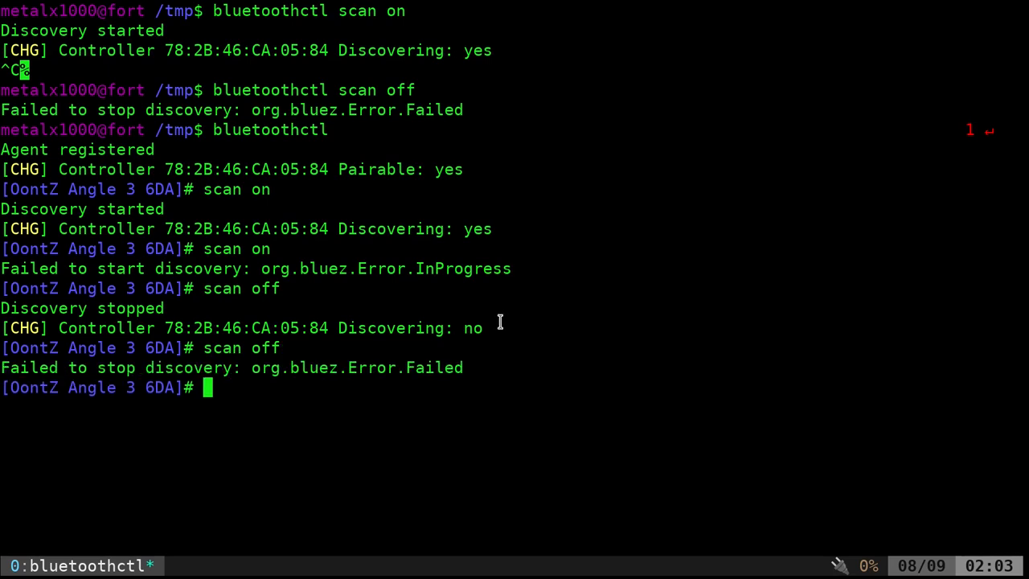
mouse_move(406, 367)
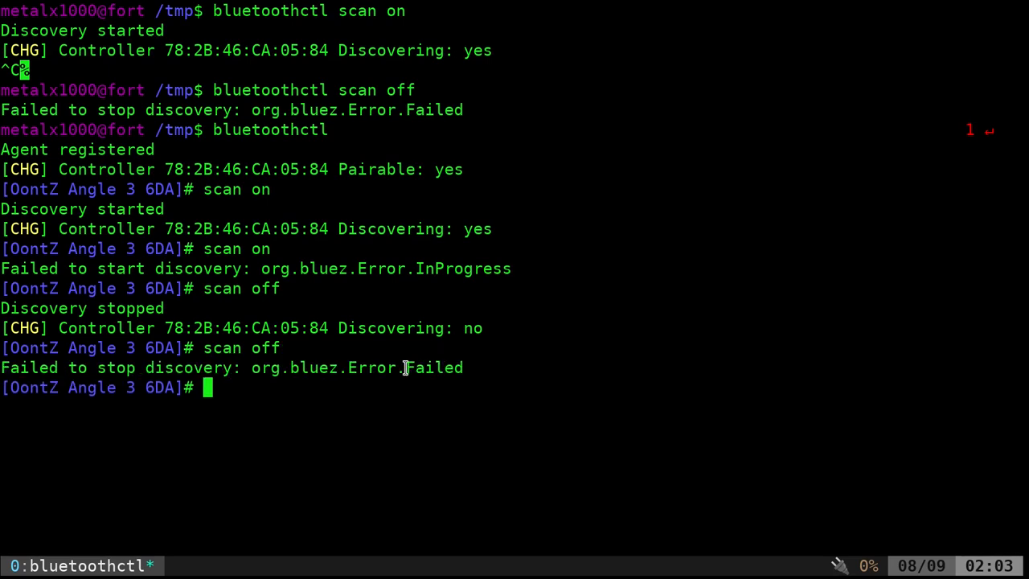
mouse_move(470, 395)
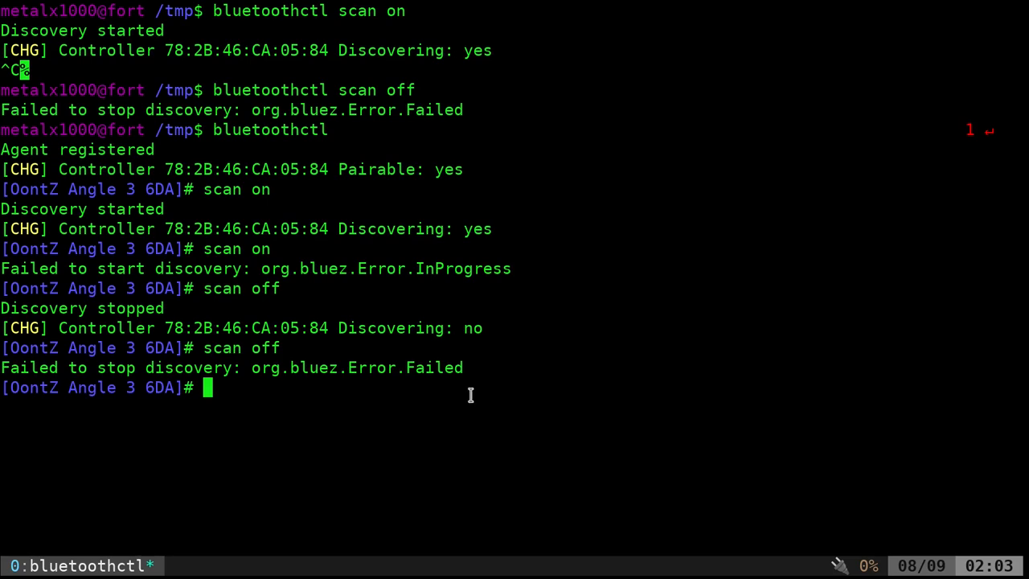
double_click(434, 368)
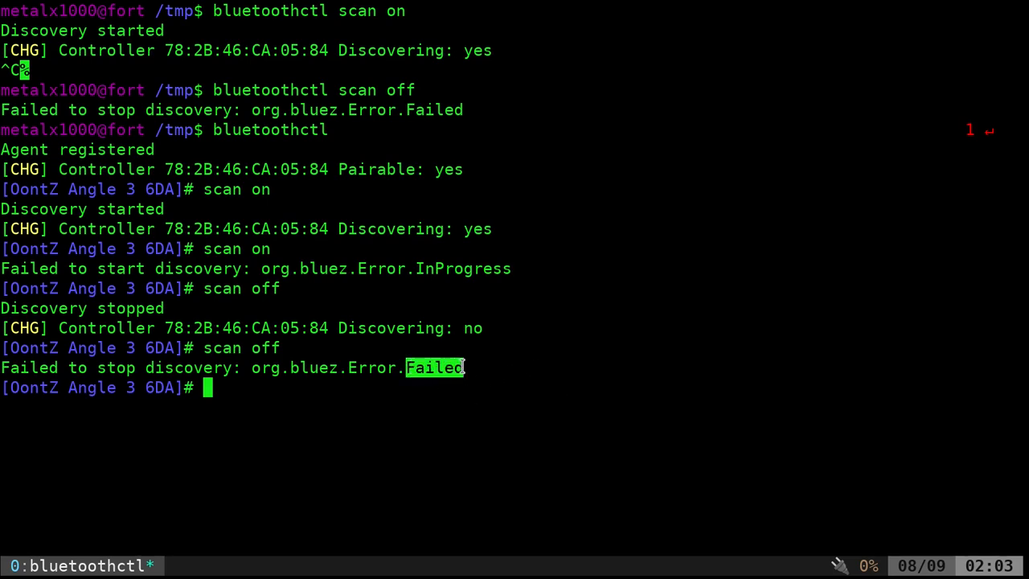